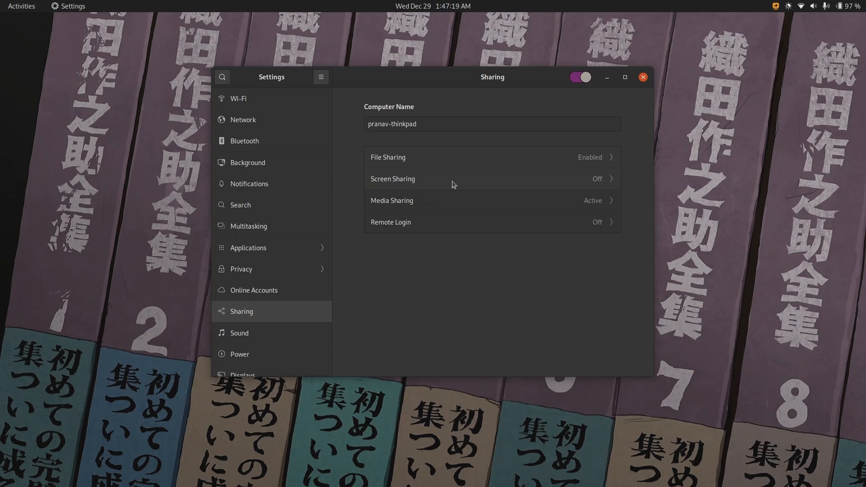
- Review Media Sharing details — Music, Videos and Pictures folders, one network on — then close the dialog
left_click(391, 200)
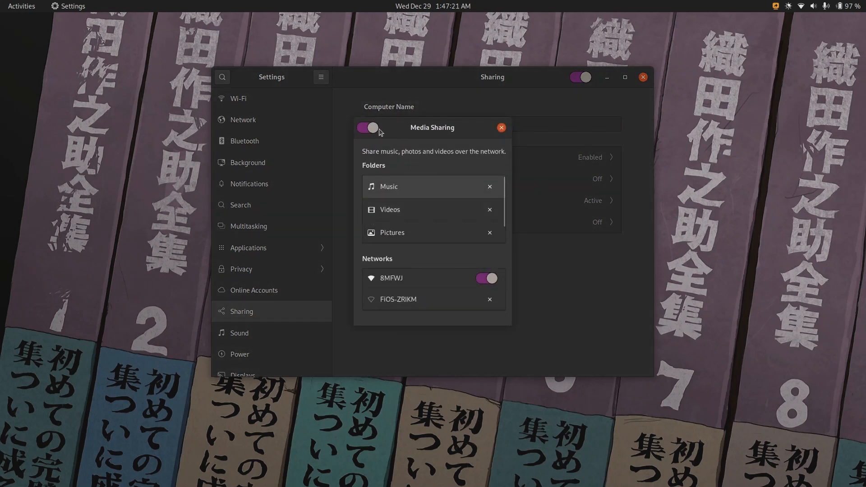
left_click(367, 128)
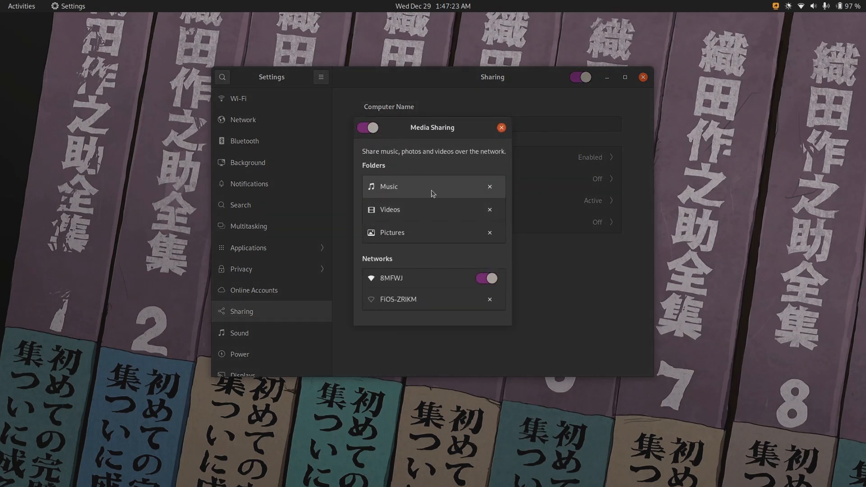
left_click(488, 186)
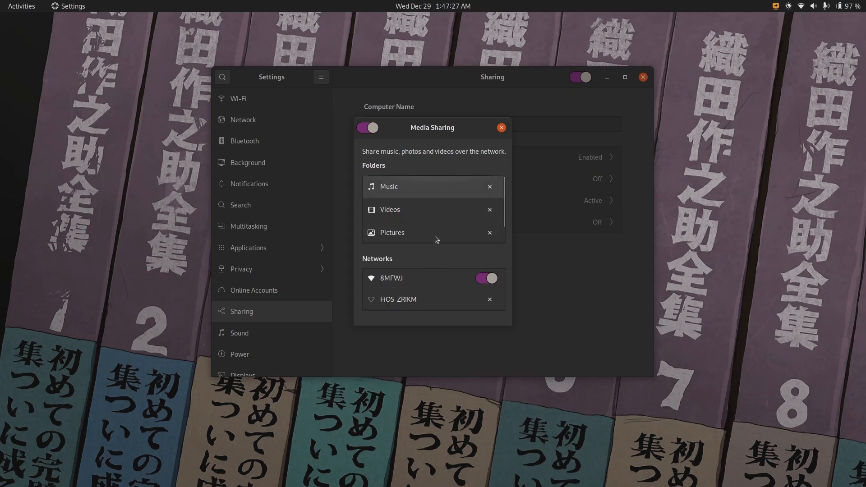
mouse_move(406, 218)
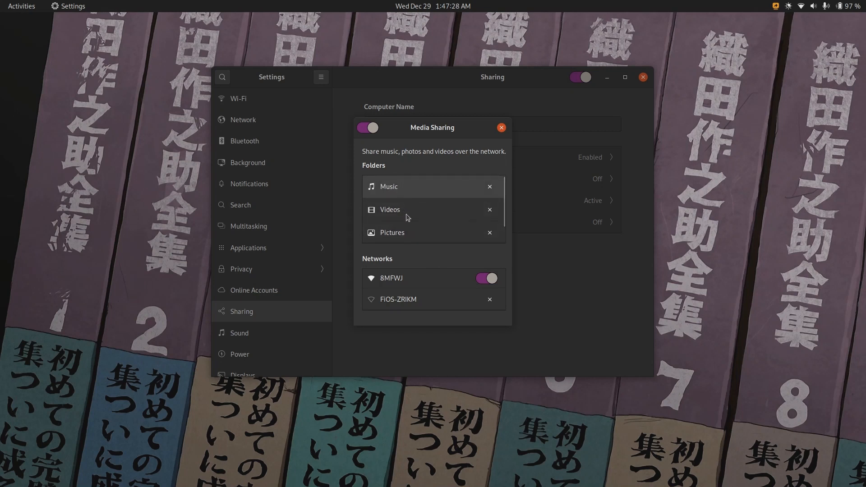
mouse_move(398, 236)
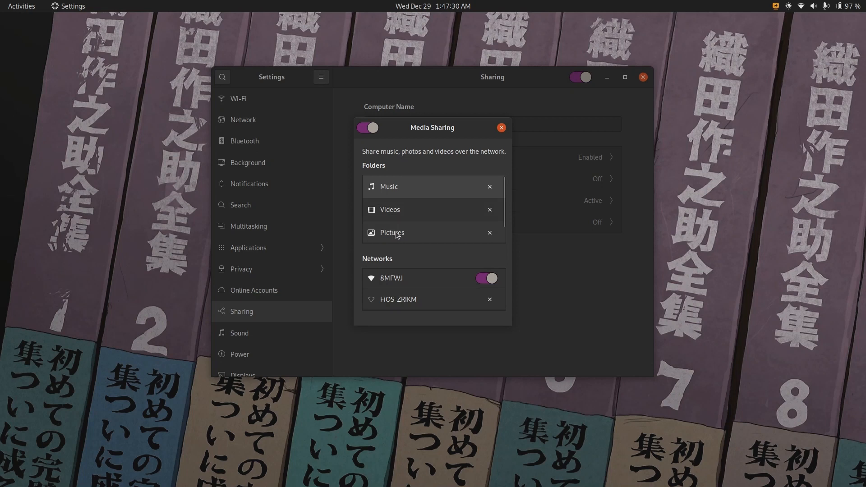
left_click(489, 186)
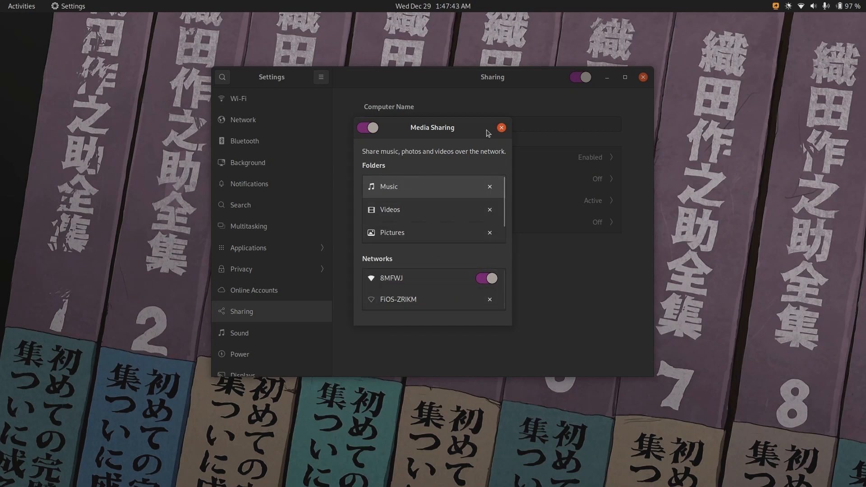
left_click(500, 127)
type("files")
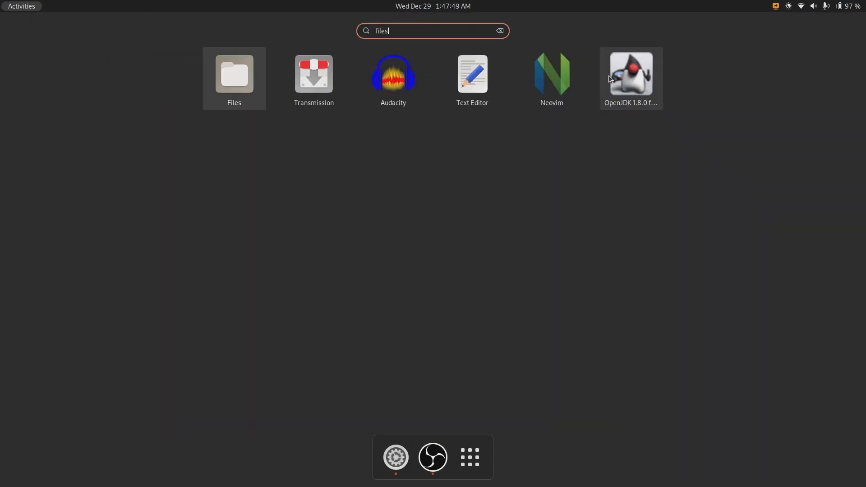
- In Files, copy the Kimetsu no Yaiba .mkv from Trash into Videos, then search apps for 'sys'
left_click(234, 75)
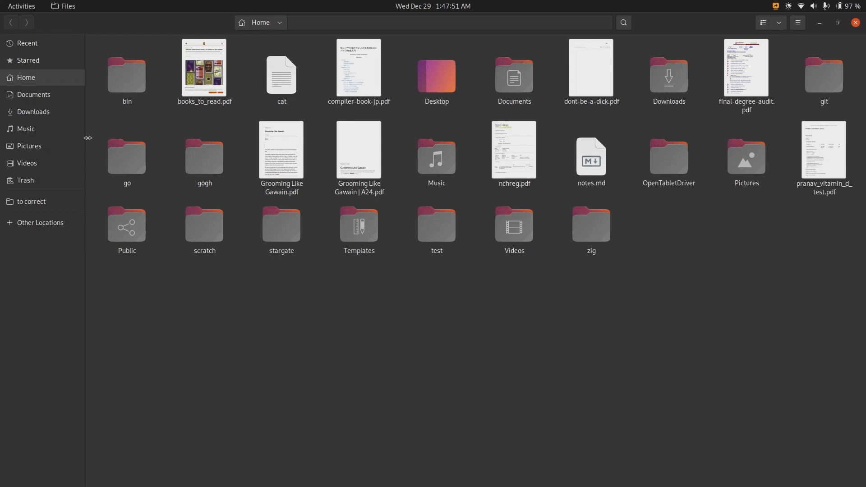
left_click(26, 180)
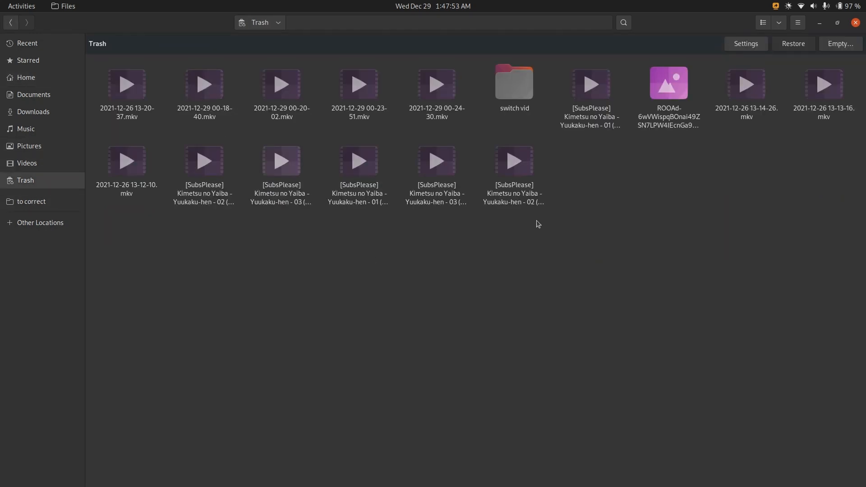
right_click(590, 97)
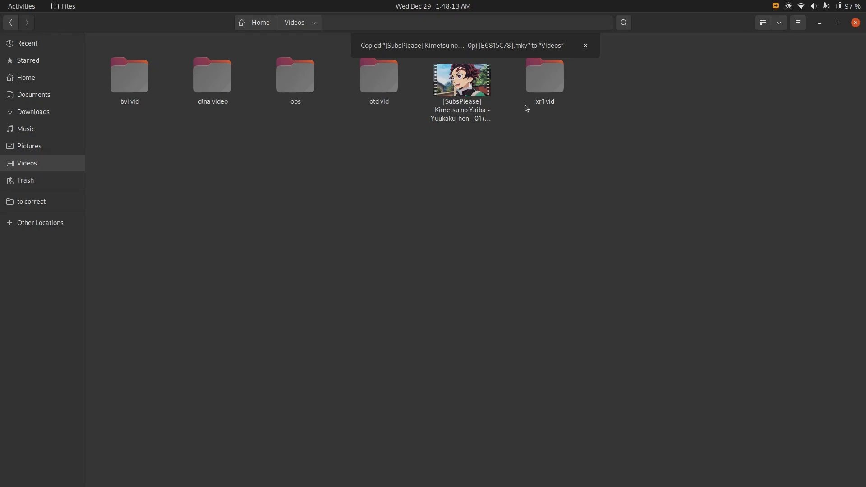
type("sys")
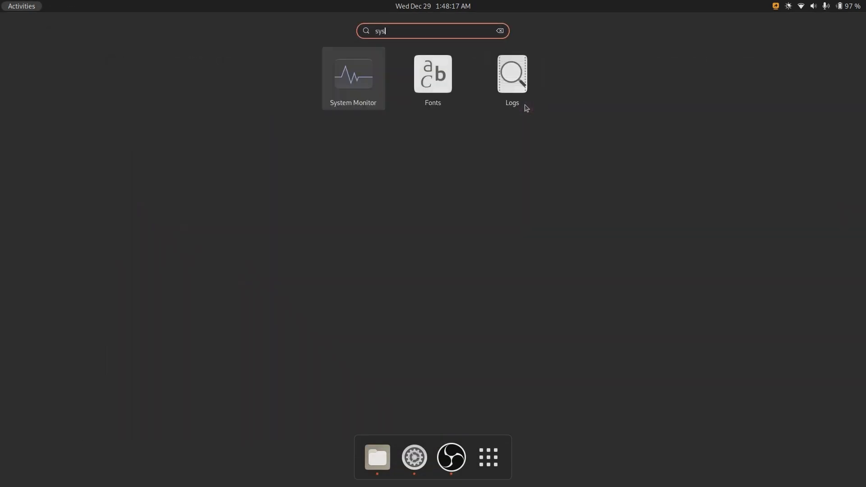
left_click(353, 75)
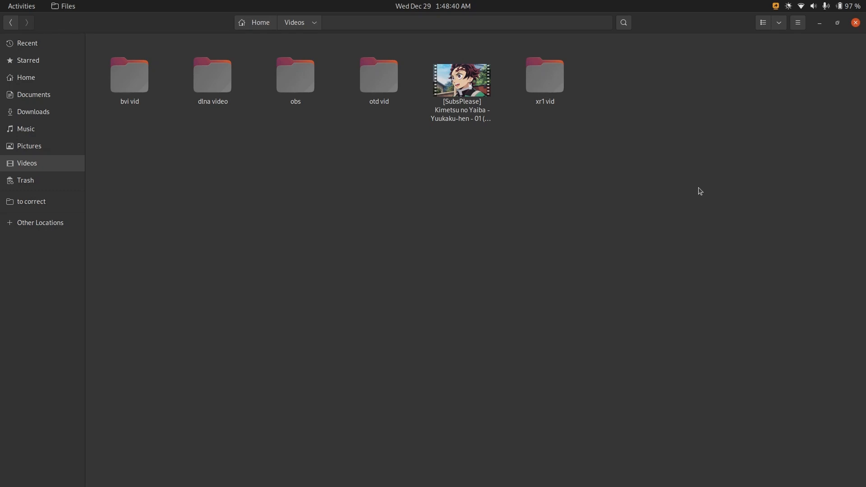
mouse_move(455, 96)
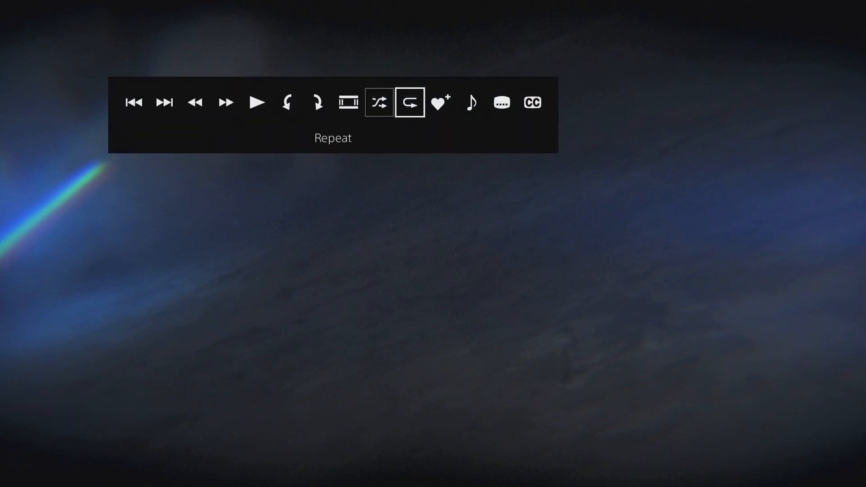
- Switch on subtitle Track 1: English for the streamed episode
left_click(501, 102)
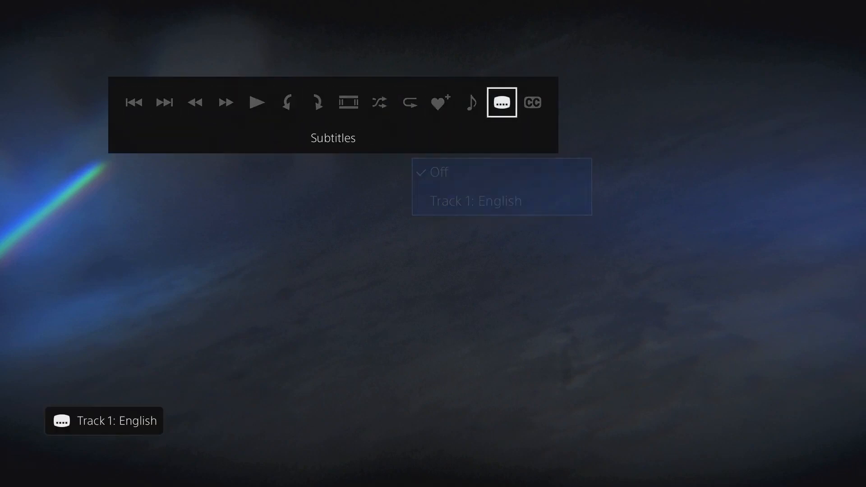
left_click(473, 200)
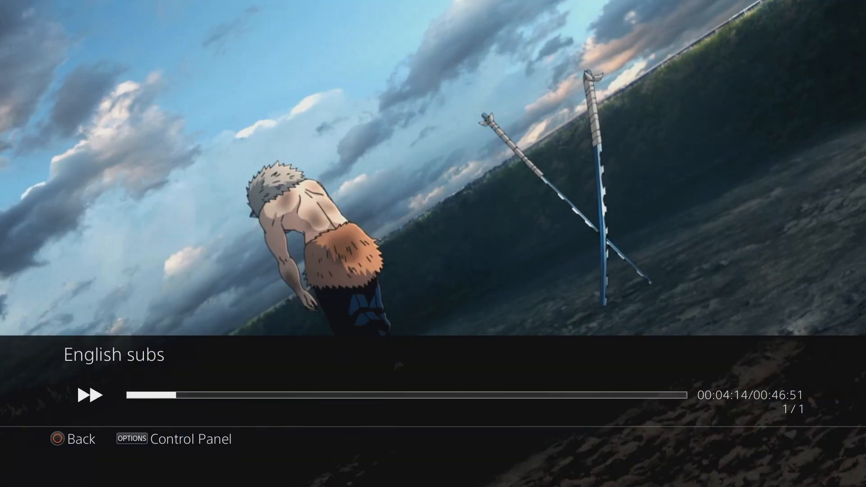